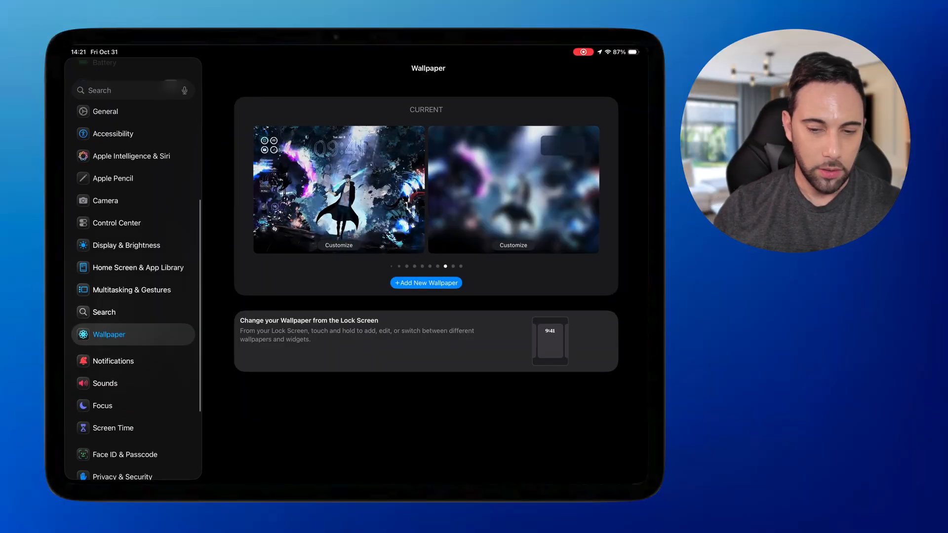
- In the Wallpaper settings, choose "+ Add New Wallpaper" to bring up the wallpaper types and featured designs
scroll(down, 3)
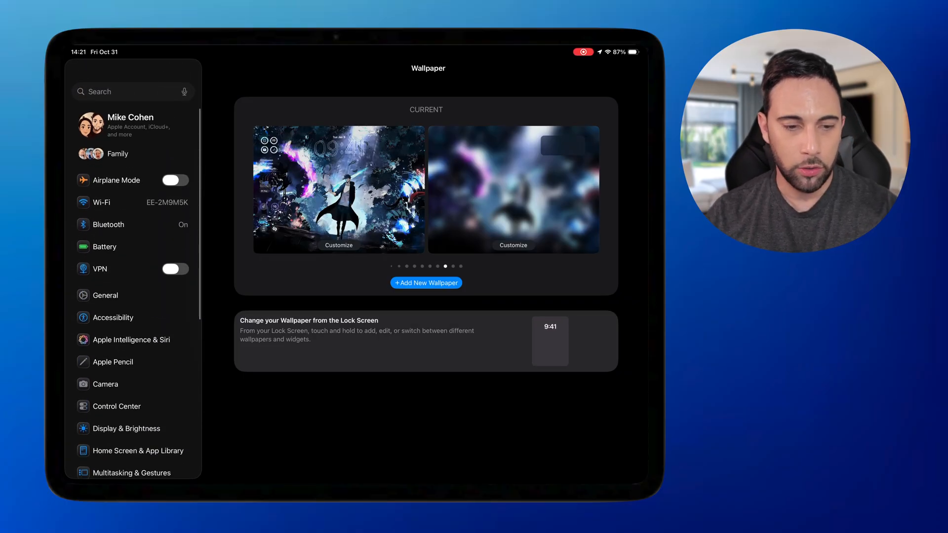
scroll(down, 3)
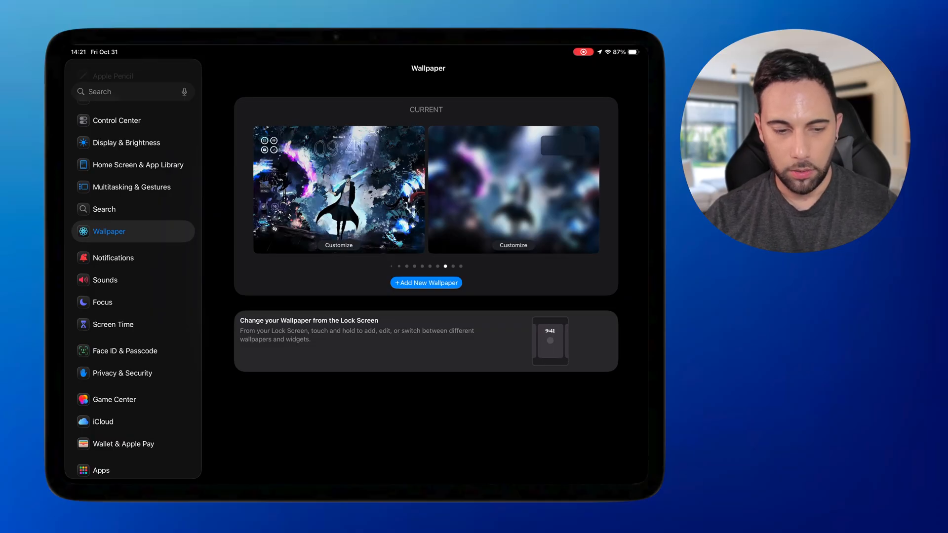
scroll(up, 3)
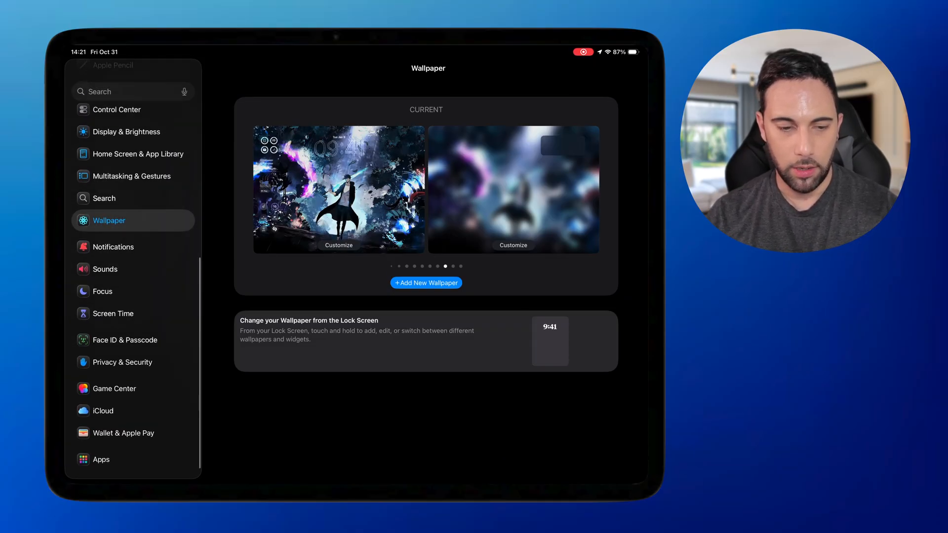
click(426, 282)
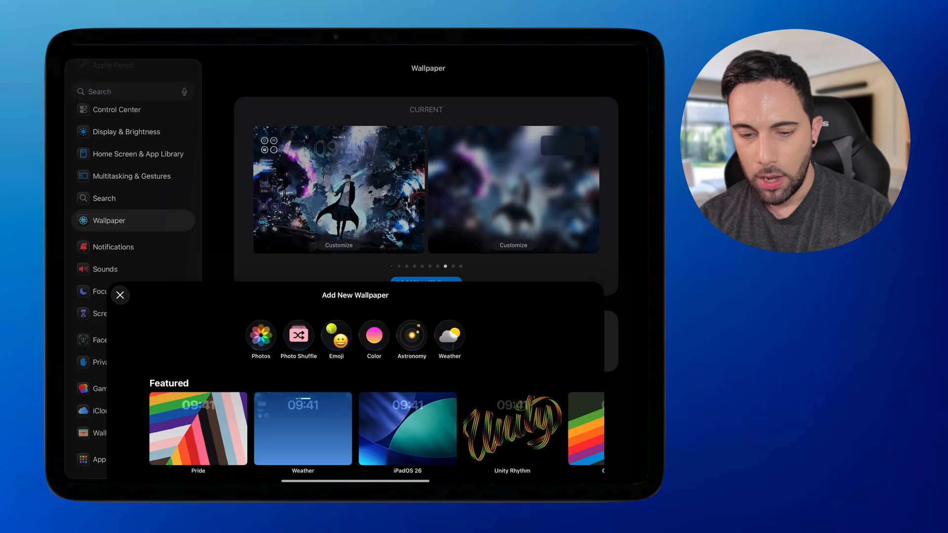